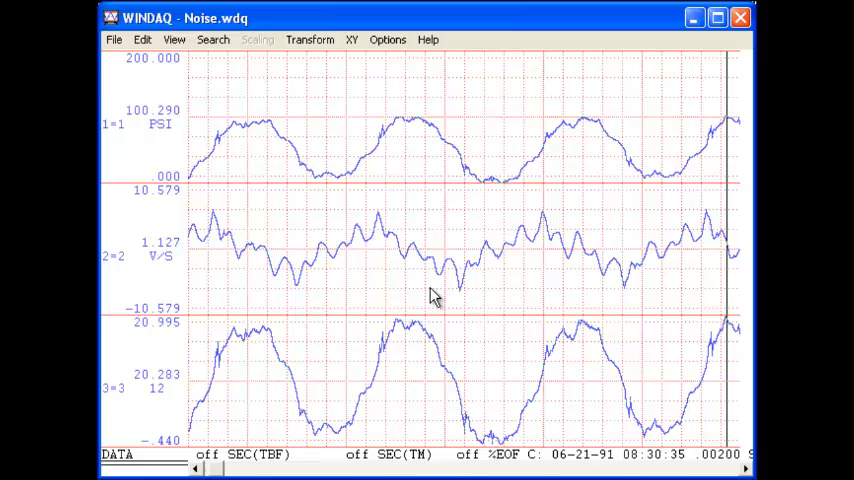
pyautogui.moveTo(298, 164)
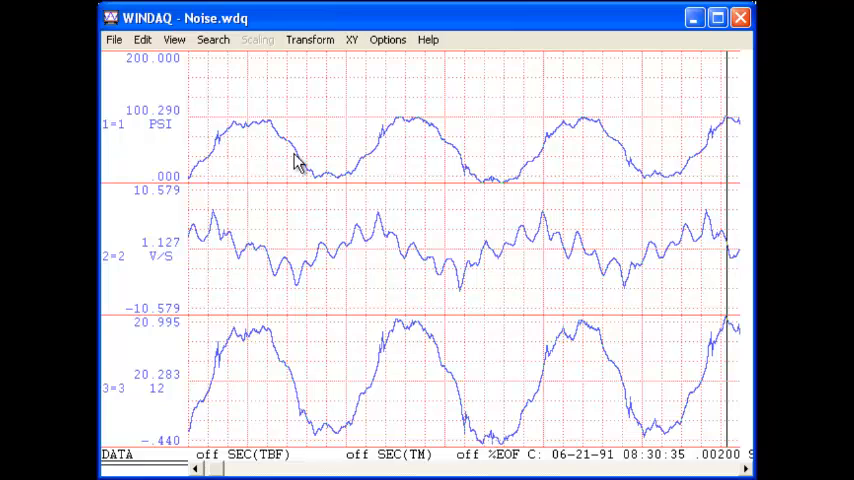
pyautogui.moveTo(548, 164)
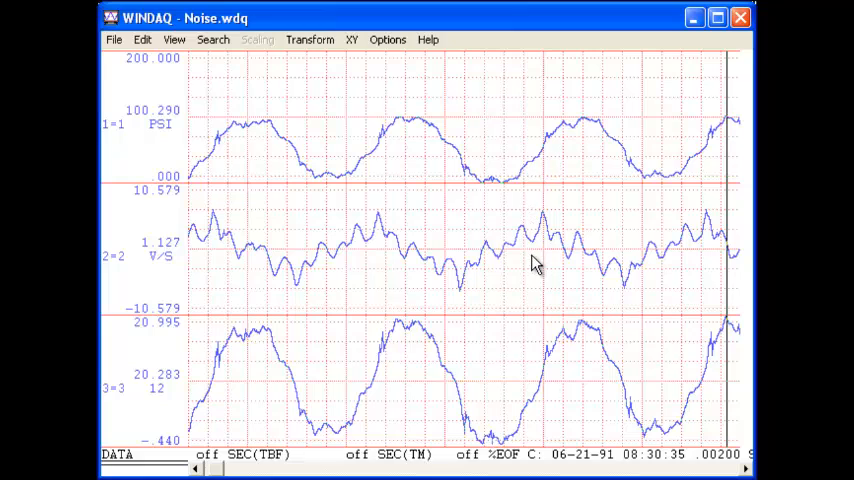
pyautogui.moveTo(128, 56)
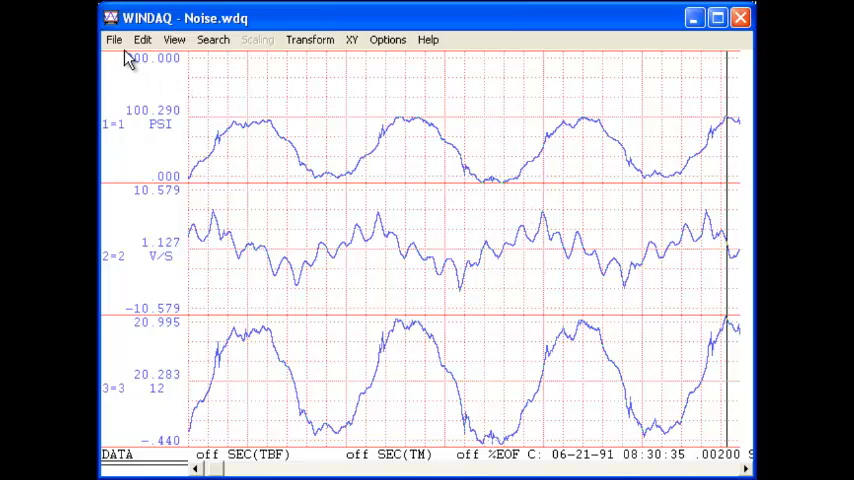
# - Launch Advanced CODAS on Noise.wdq via File > Calculate and show the Moving Average page
pyautogui.click(112, 40)
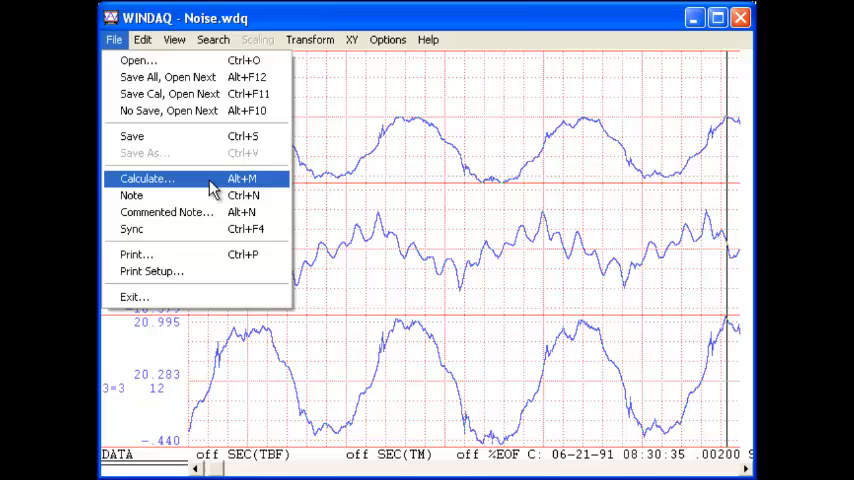
pyautogui.click(148, 178)
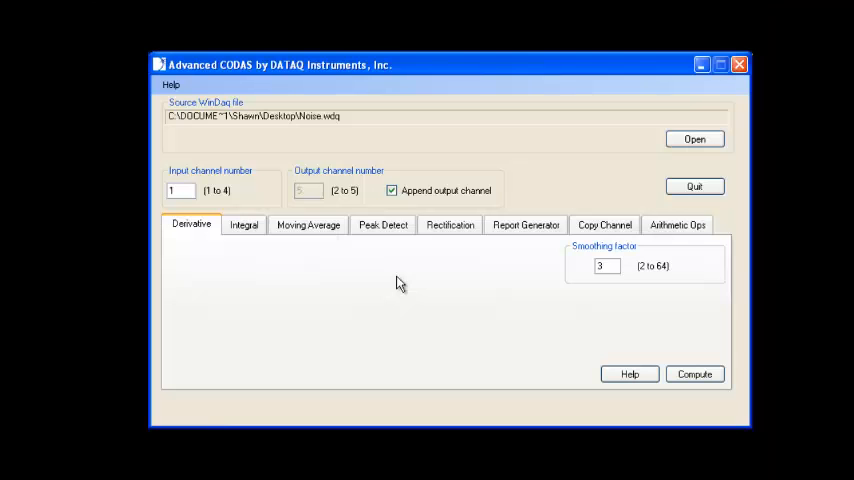
pyautogui.click(308, 224)
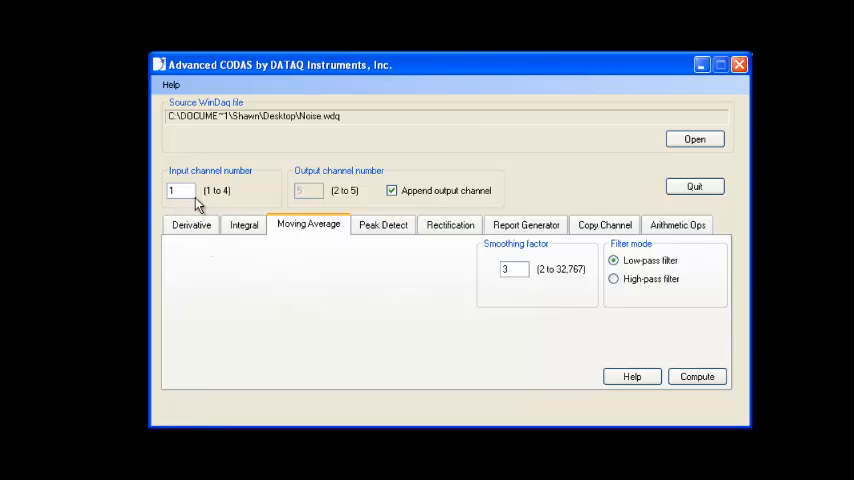
# - Turn off appending so output goes to channel 2 and select the smoothing factor to replace
pyautogui.click(392, 190)
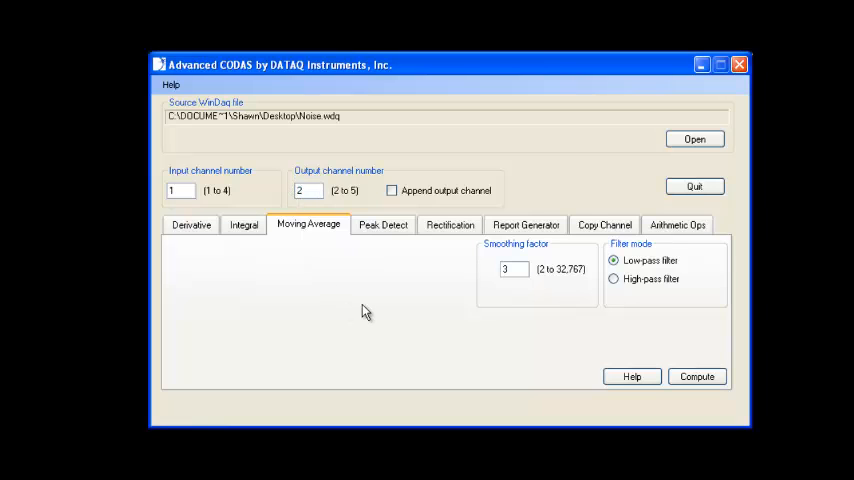
pyautogui.tripleClick(512, 268)
pyautogui.write('9')
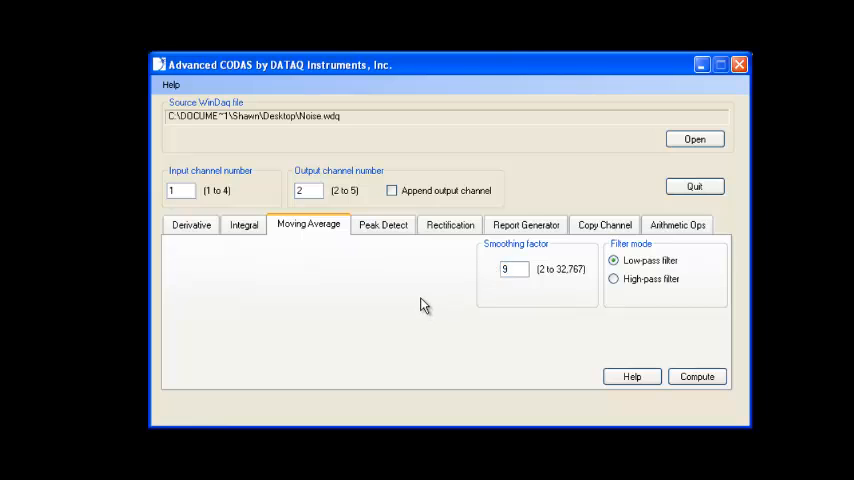
pyautogui.moveTo(504, 308)
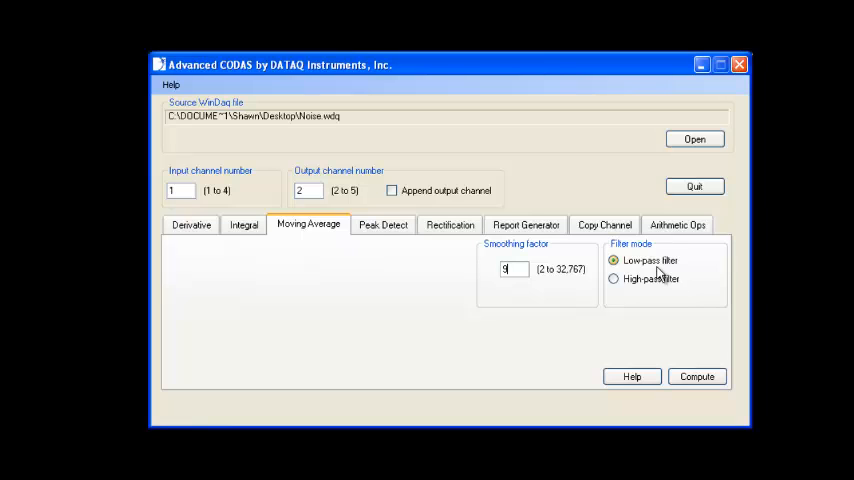
pyautogui.moveTo(644, 284)
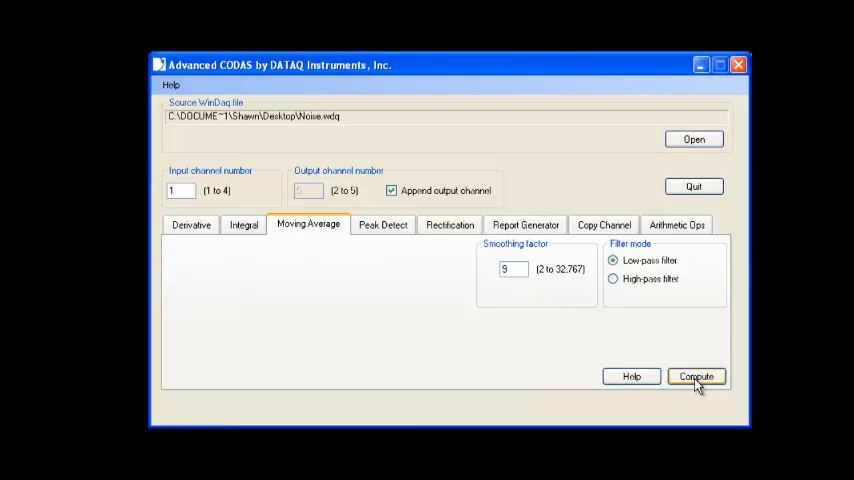
pyautogui.moveTo(694, 188)
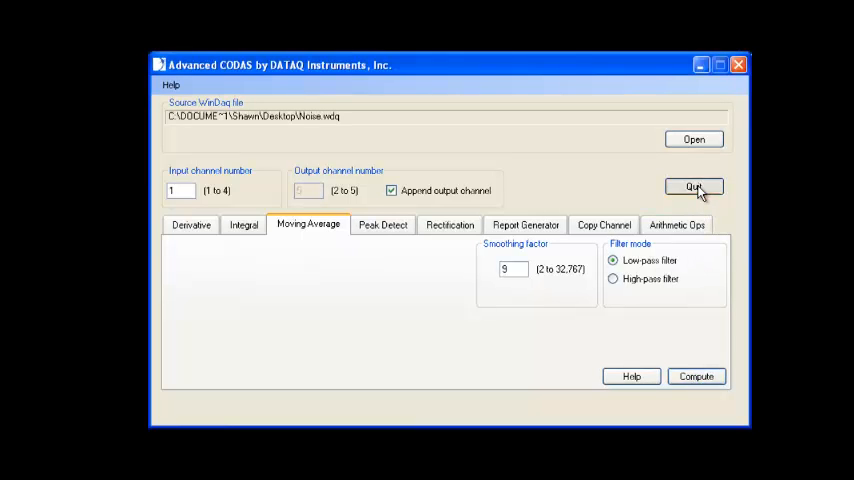
# - Quit Advanced CODAS so WinDaq shows channel 2 as the smoothed moving-average wave
pyautogui.click(692, 188)
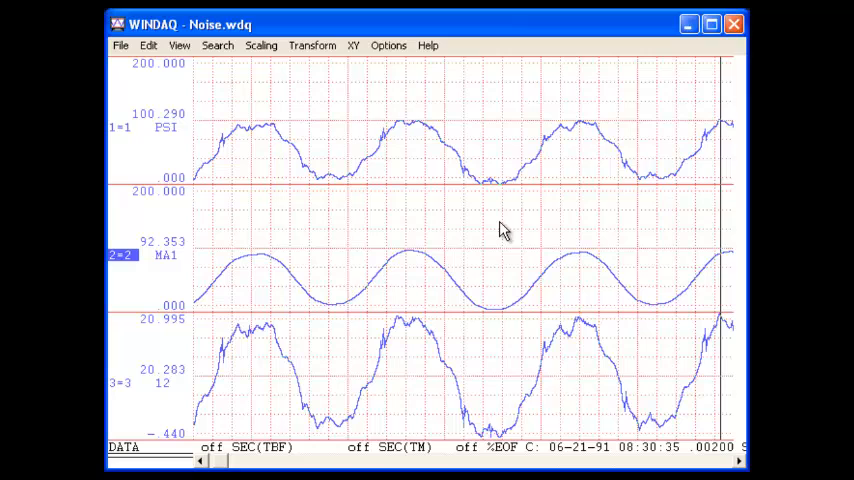
pyautogui.moveTo(488, 282)
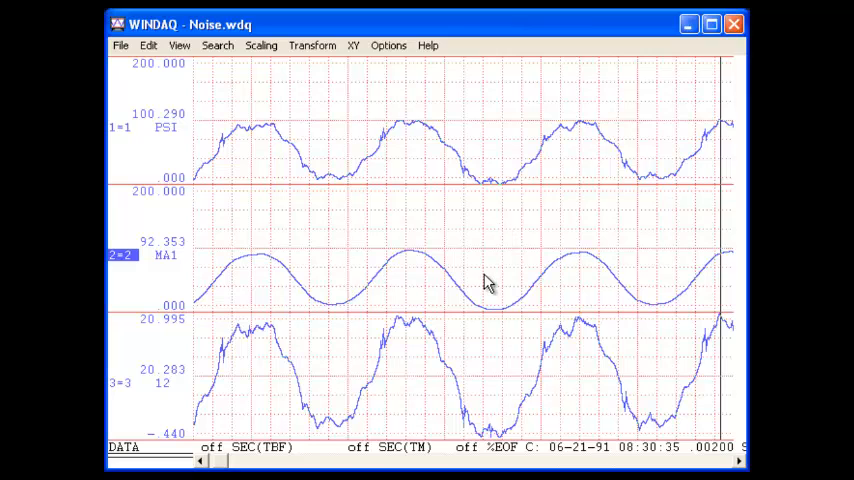
pyautogui.moveTo(530, 198)
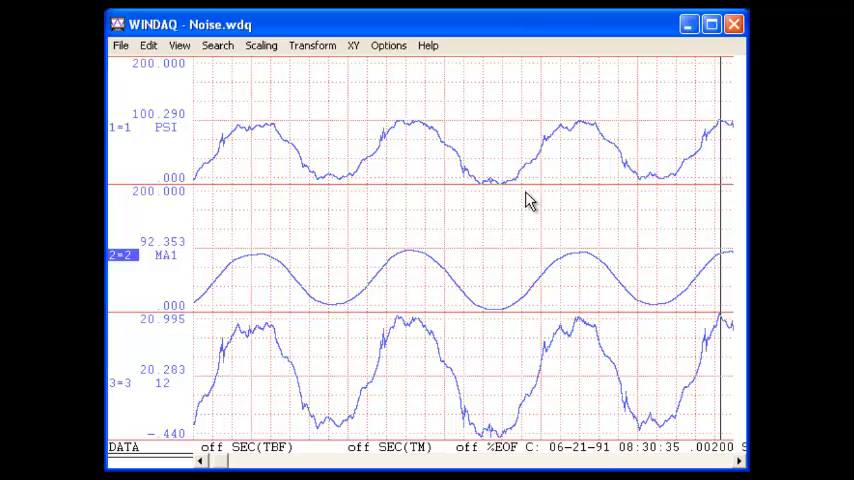
pyautogui.moveTo(512, 268)
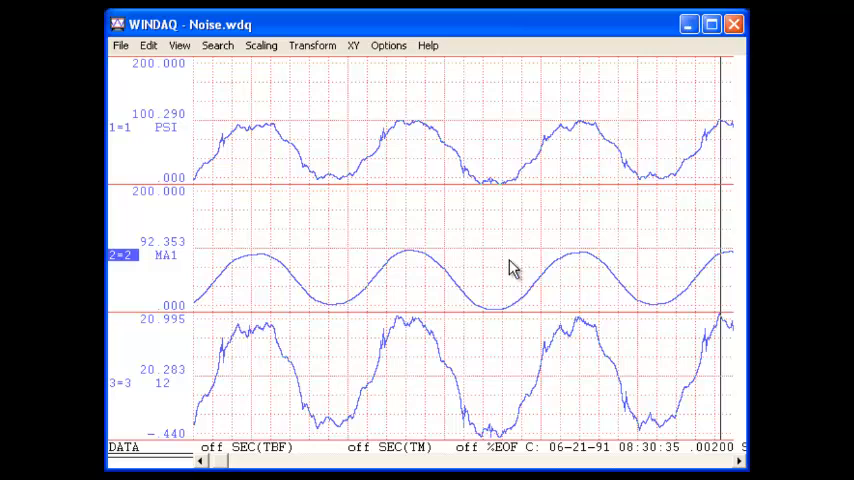